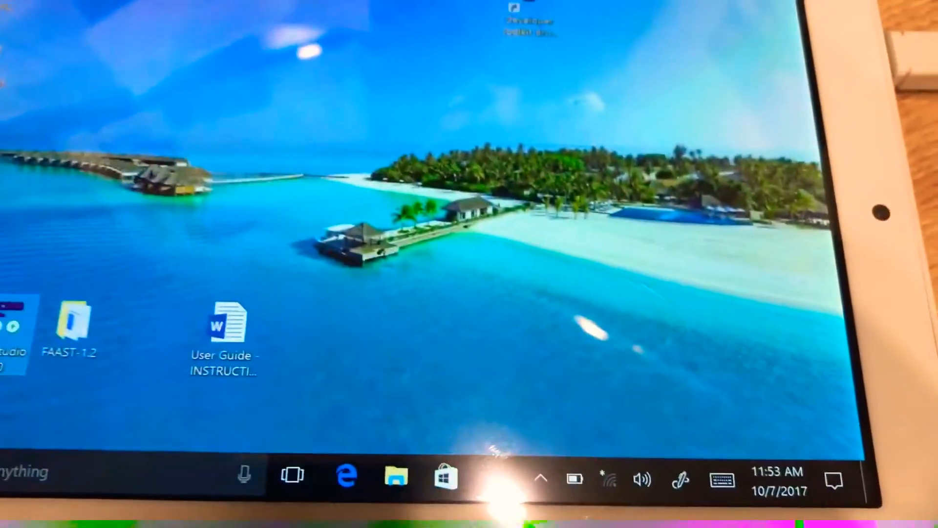
Launch Kinect Studio v1.8.0 from its desktop shortcut
{"action": "double_click", "coordinate": [11, 326]}
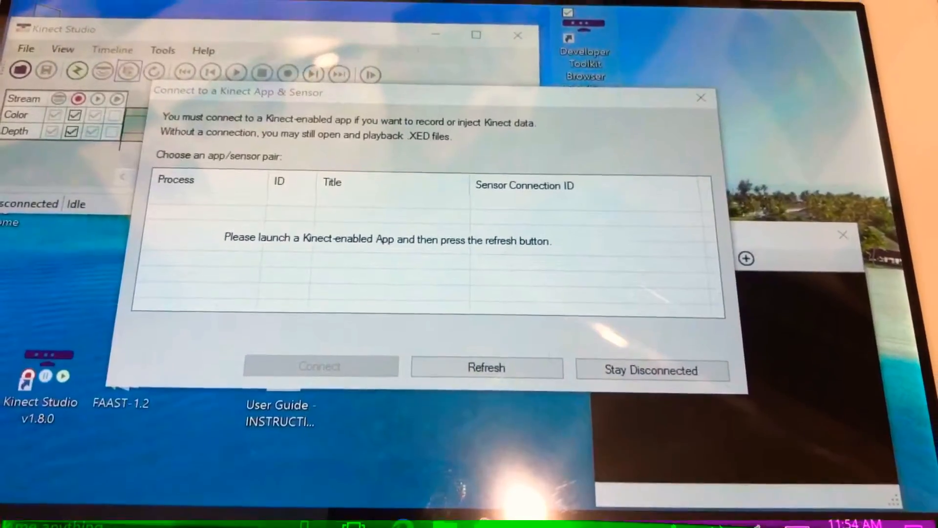
Bring up the Kinect Developer Toolkit Browser to find a Kinect-enabled sample app
{"action": "left_click", "coordinate": [652, 369]}
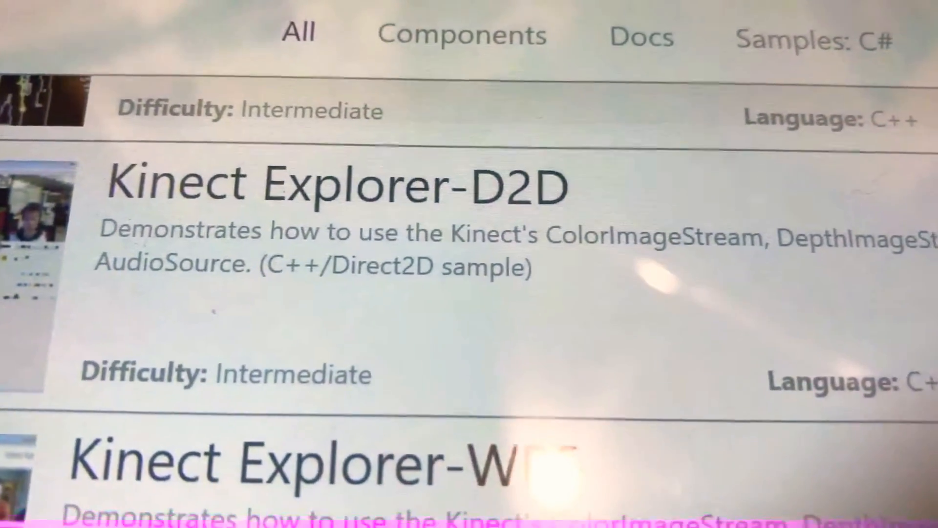
Scroll the samples list down to the Kinect Explorer-D2D sample
{"action": "scroll", "scroll_direction": "down", "scroll_amount": 3}
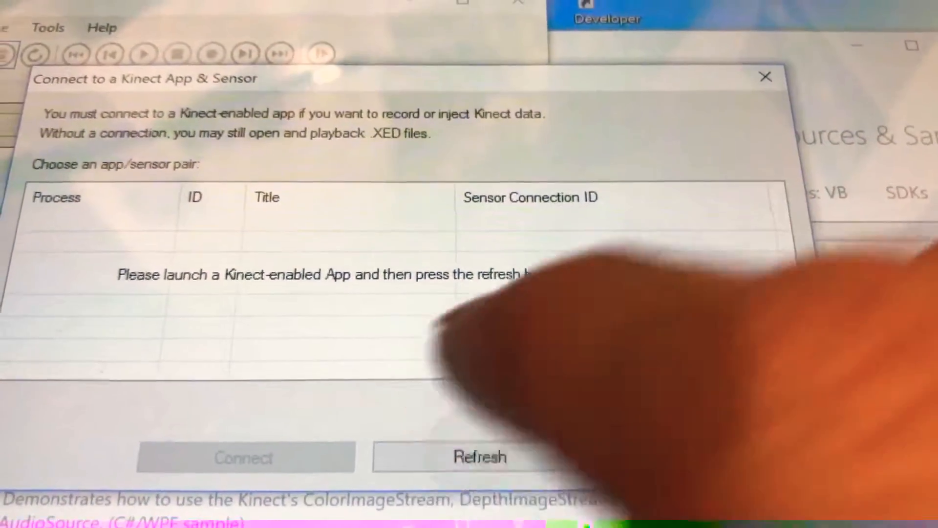
Refresh the app list and connect Kinect Studio to the Kinect Explorer process and sensor
{"action": "left_click", "coordinate": [478, 456]}
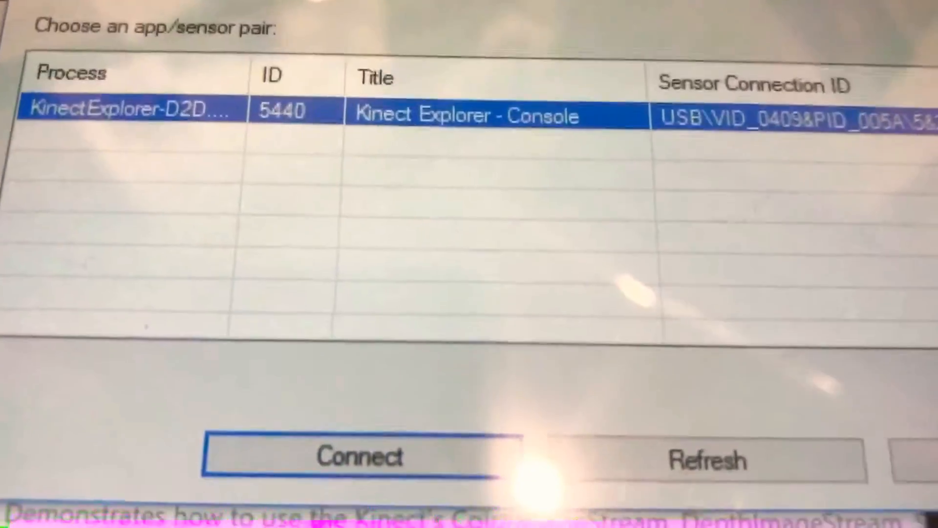
{"action": "left_click", "coordinate": [359, 456]}
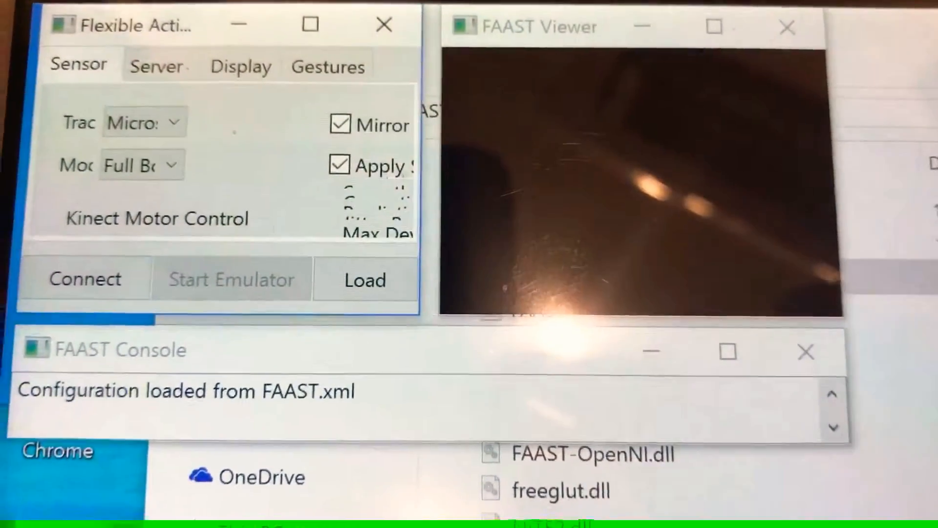
Connect FAAST to the Kinect sensor from its Sensor tab
{"action": "left_click", "coordinate": [85, 279]}
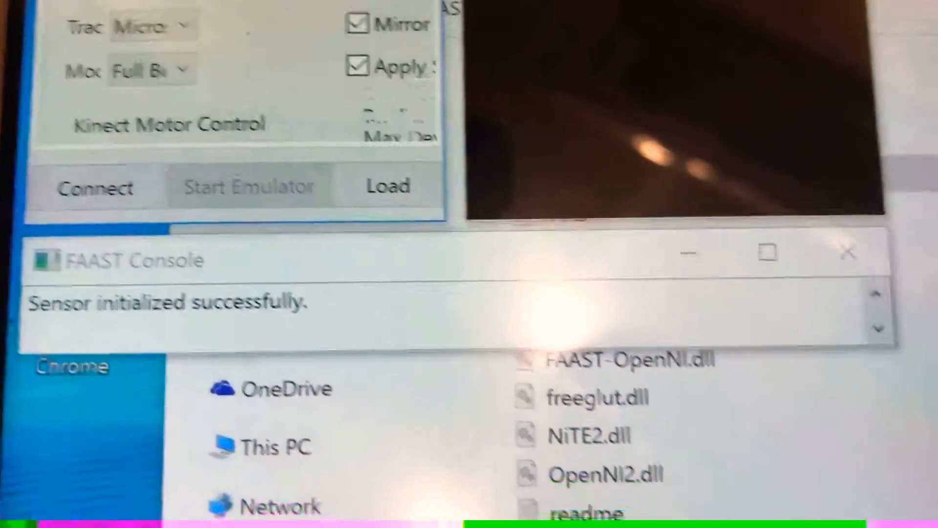